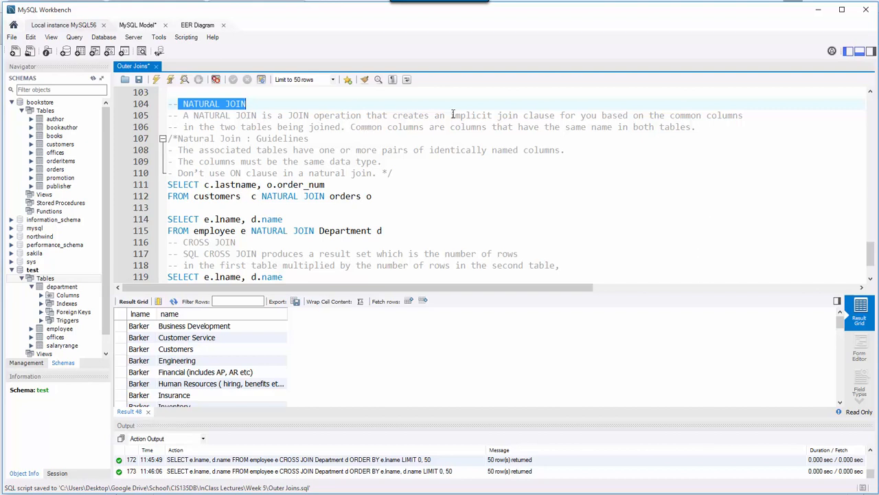
pyautogui.moveTo(484, 116)
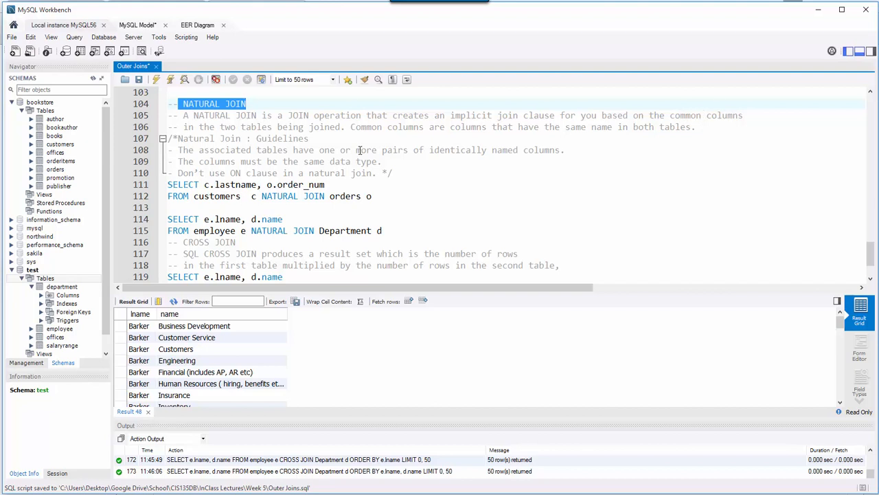
# Step: Make bookstore the default schema and alias customers as c in the natural join query
pyautogui.click(330, 137)
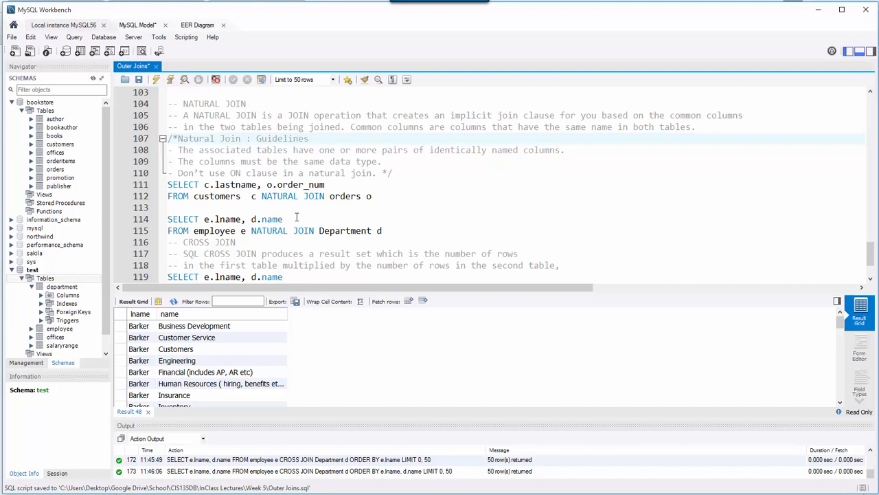
pyautogui.doubleClick(40, 102)
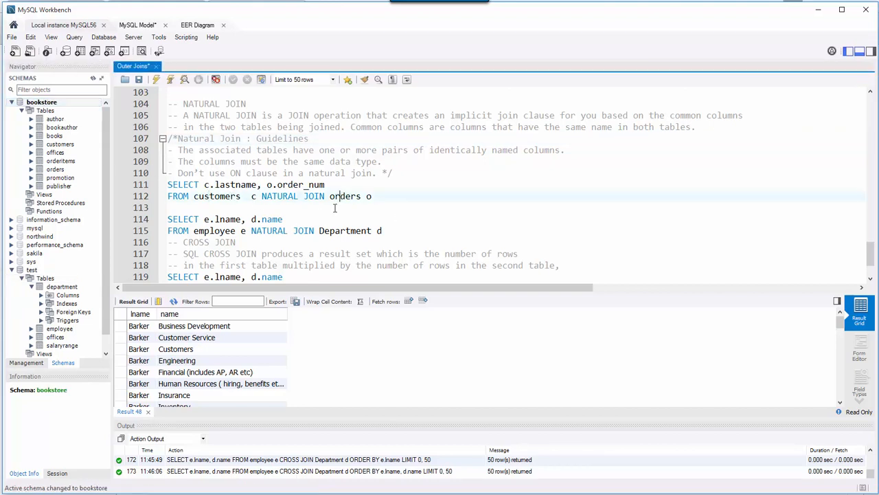
pyautogui.doubleClick(230, 184)
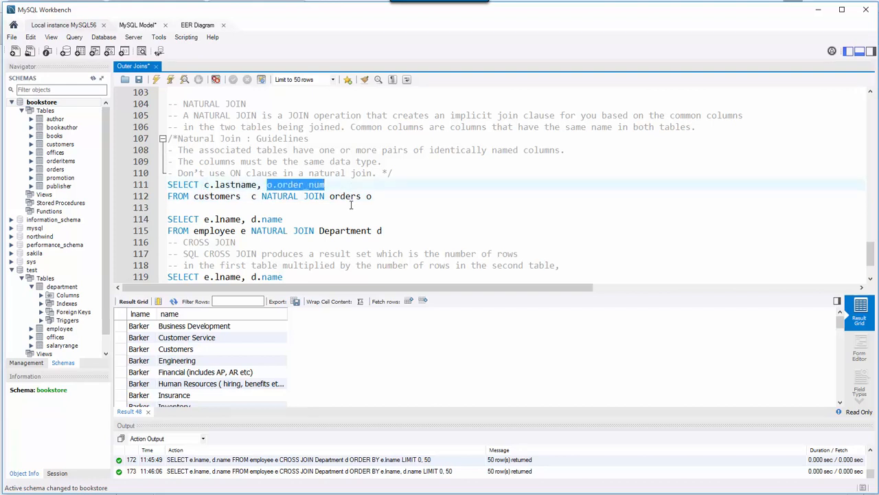
pyautogui.click(250, 195)
pyautogui.write('as')
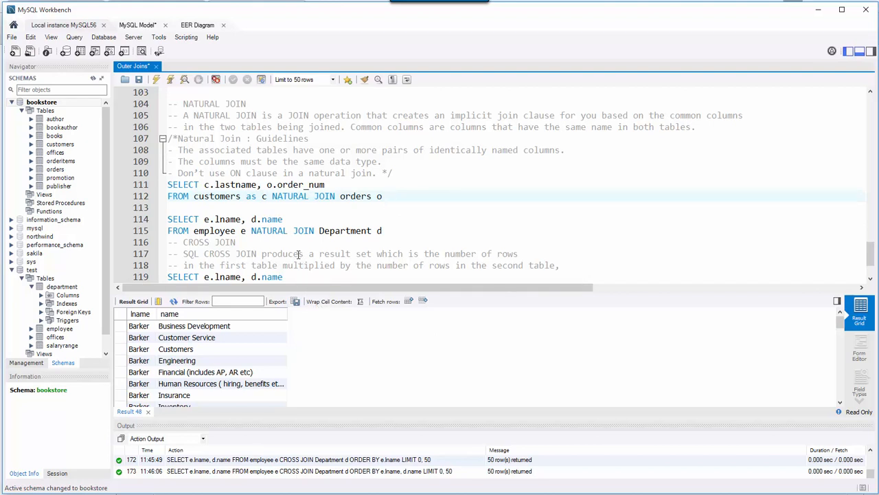
pyautogui.click(385, 195)
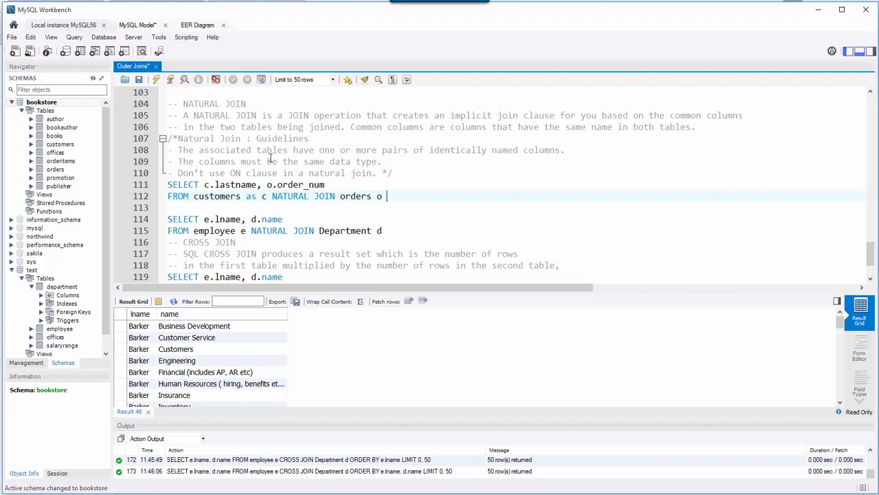
pyautogui.moveTo(313, 137); pyautogui.dragTo(428, 150)
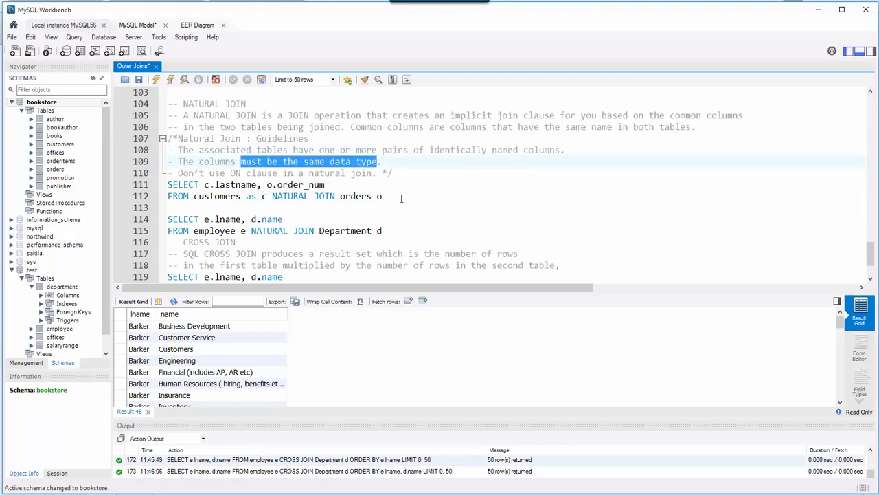
# Step: Run the customers NATURAL JOIN orders query, listing last names with order numbers, 21 rows
pyautogui.click(388, 195)
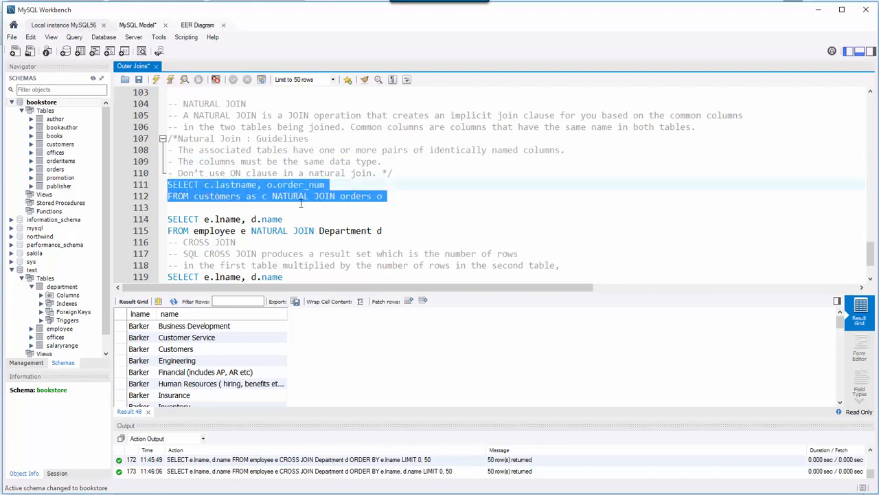
pyautogui.moveTo(261, 200)
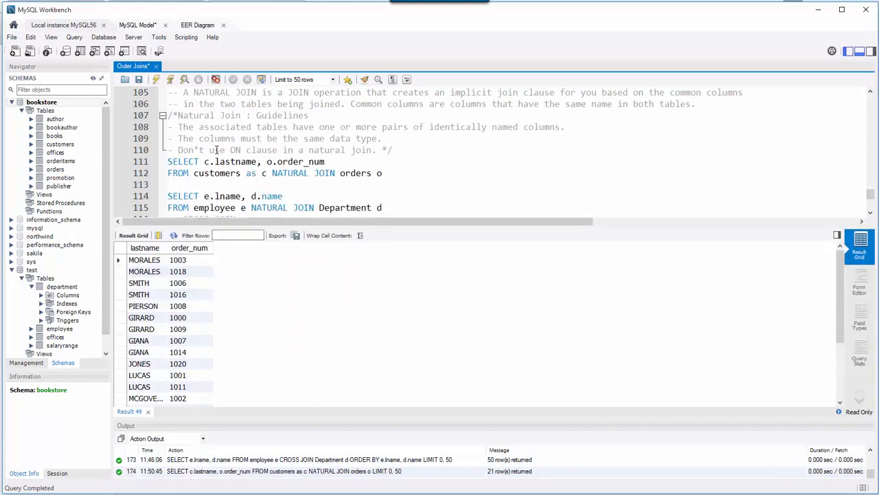
# Step: Highlight NATURAL JOIN in the customers query, then make test the default schema
pyautogui.scroll(-3)
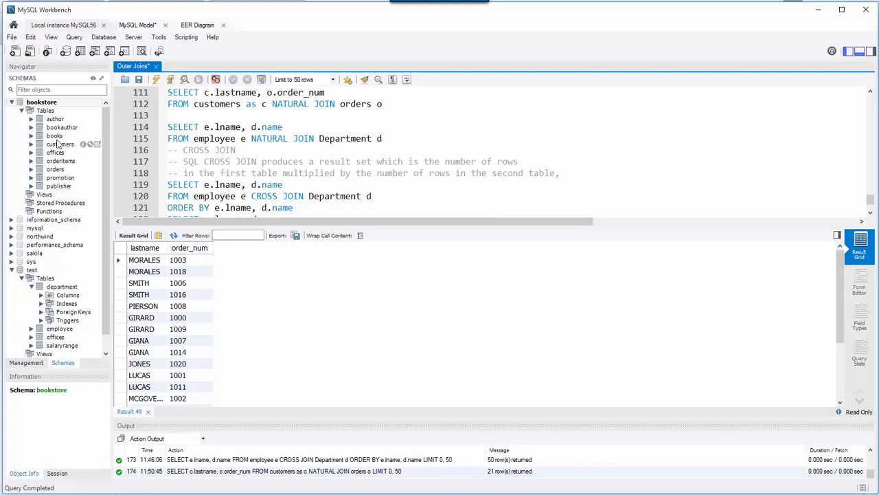
pyautogui.scroll(3)
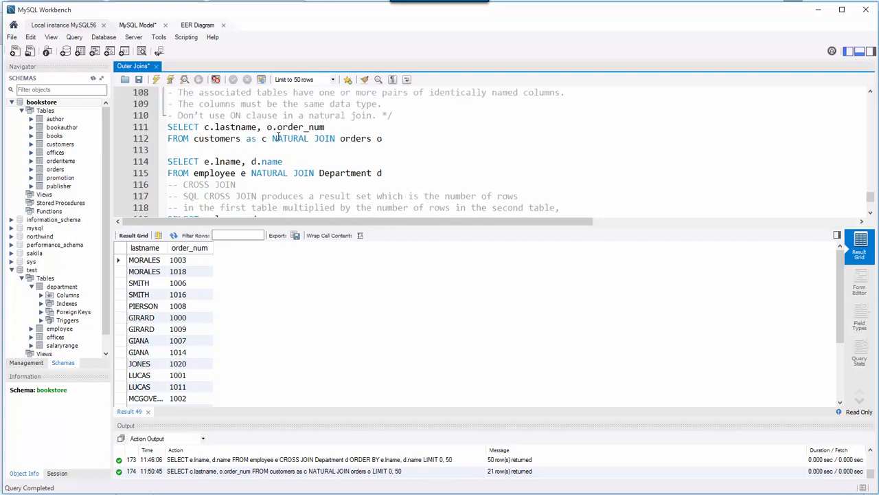
pyautogui.doubleClick(303, 137)
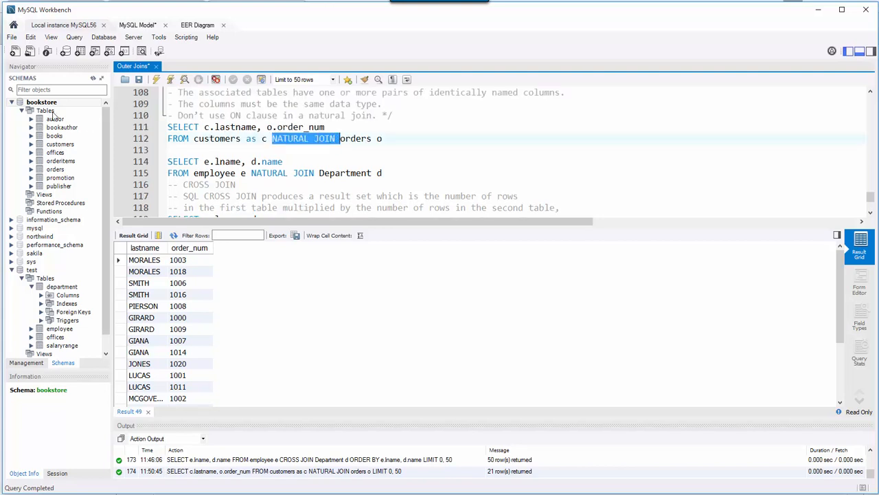
pyautogui.click(237, 184)
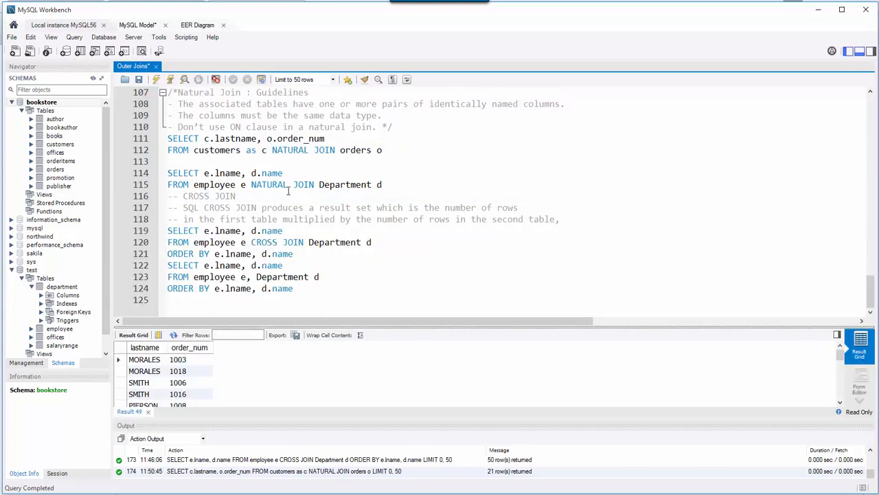
pyautogui.click(241, 184)
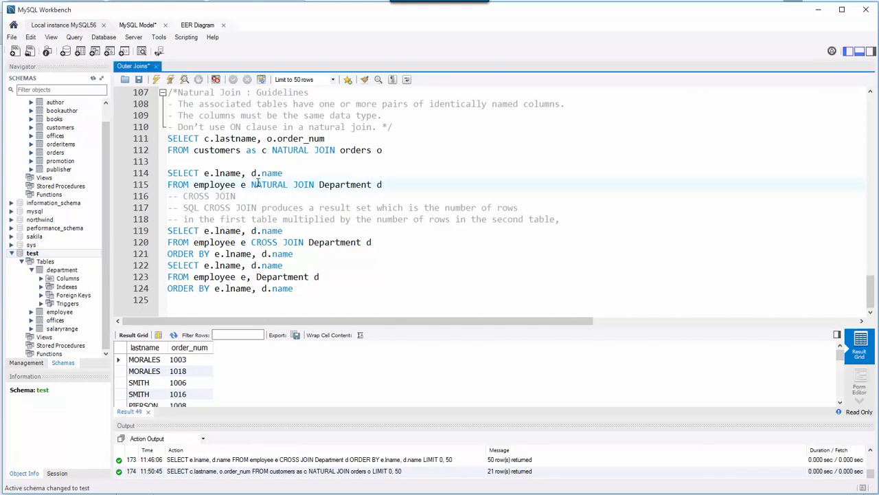
# Step: Run the employee NATURAL JOIN Department query, listing last names with department names
pyautogui.doubleClick(214, 184)
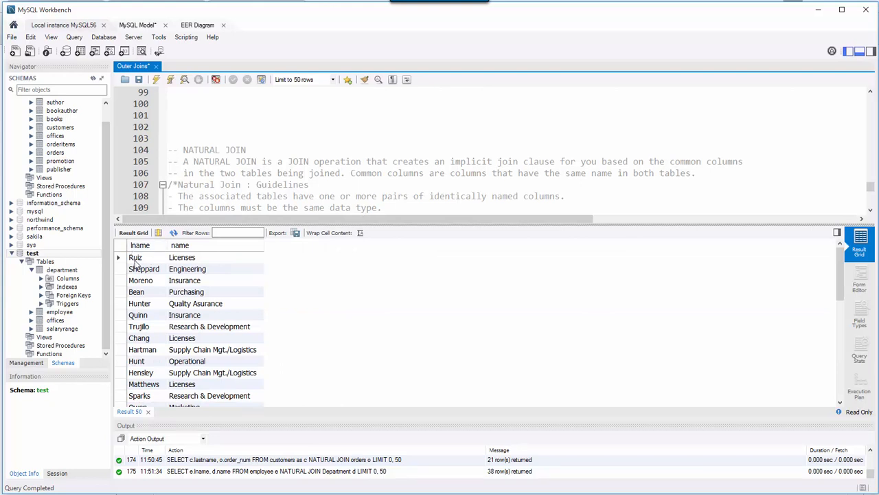
pyautogui.click(270, 138)
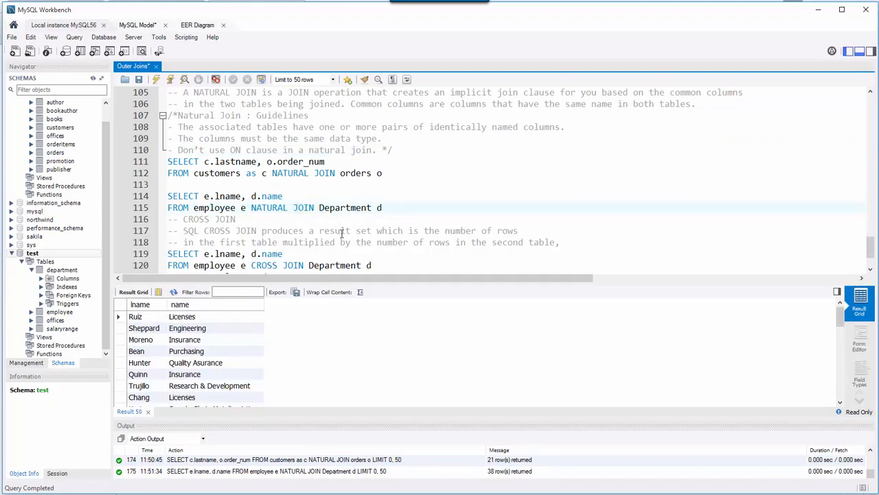
pyautogui.doubleClick(272, 208)
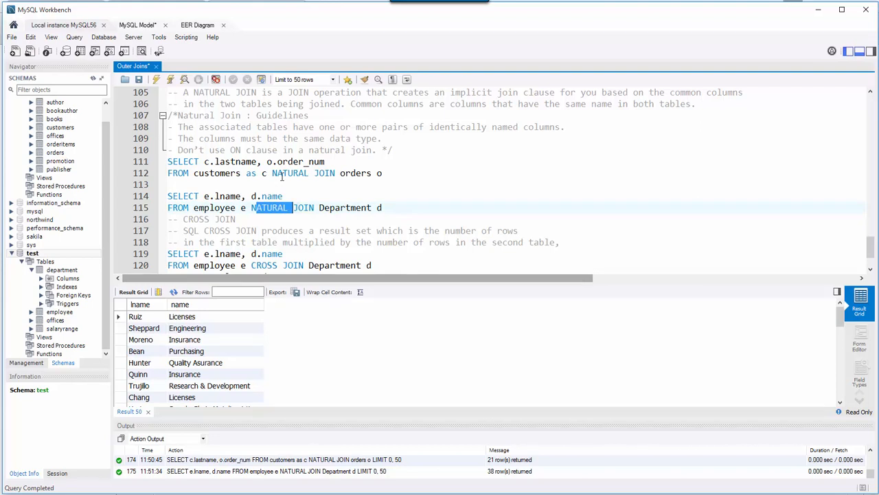
pyautogui.scroll(-3)
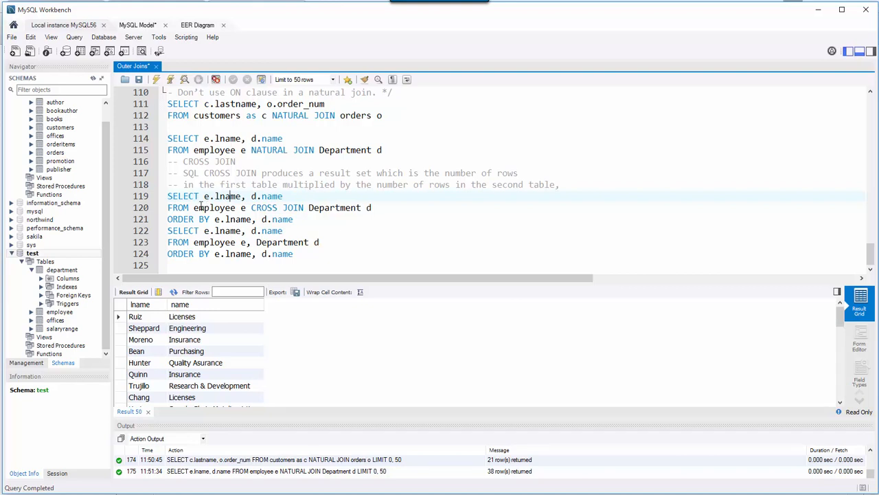
pyautogui.moveTo(352, 182)
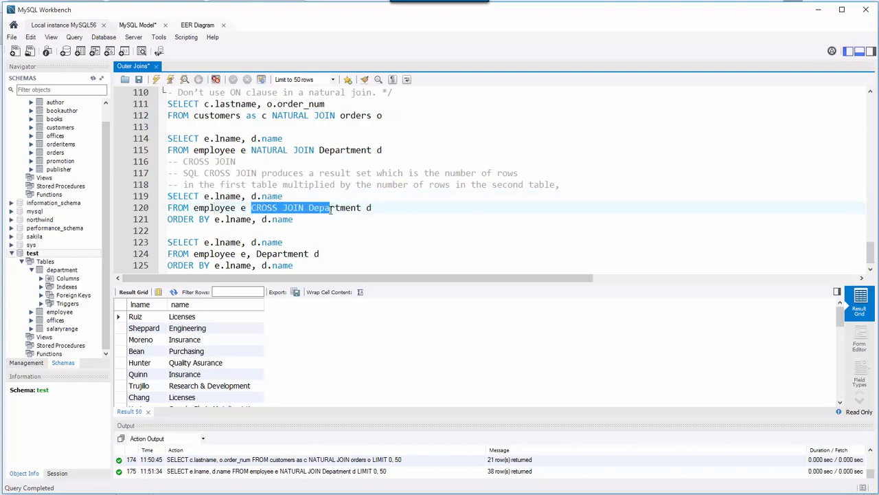
# Step: Insert a blank line after the CROSS JOIN query's ORDER BY line
pyautogui.click(224, 220)
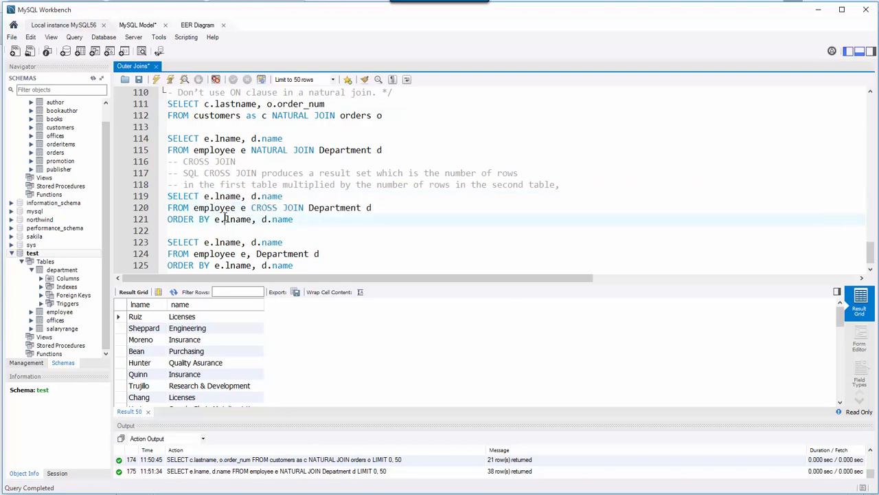
# Step: Run the CROSS JOIN query and scroll its 50 rows pairing Barker, then Bean, with every department
pyautogui.moveTo(252, 207); pyautogui.dragTo(294, 219)
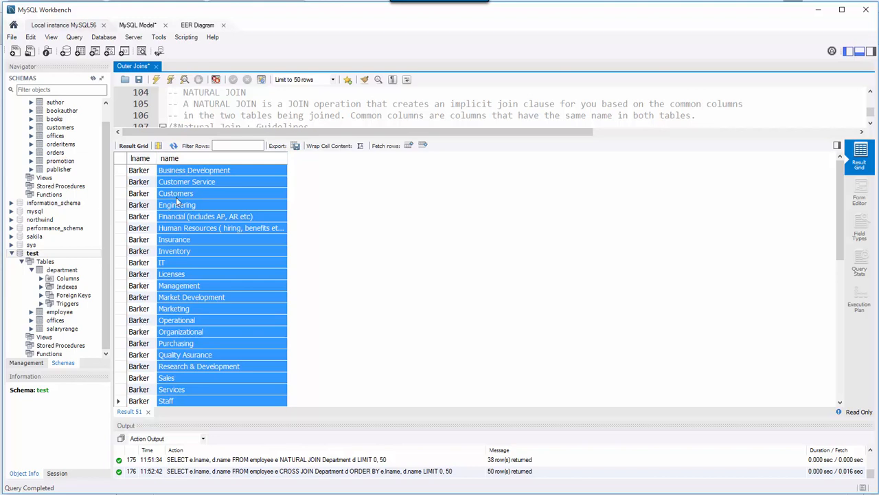
pyautogui.scroll(-3)
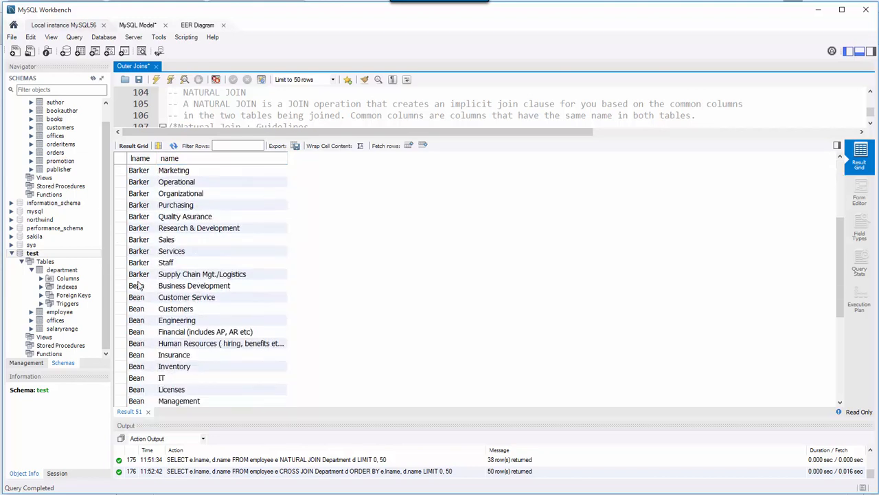
pyautogui.click(194, 250)
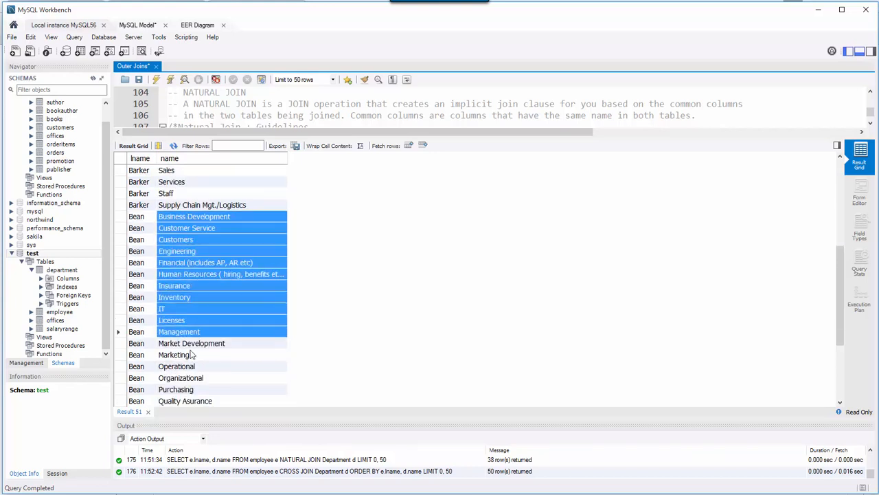
pyautogui.scroll(-3)
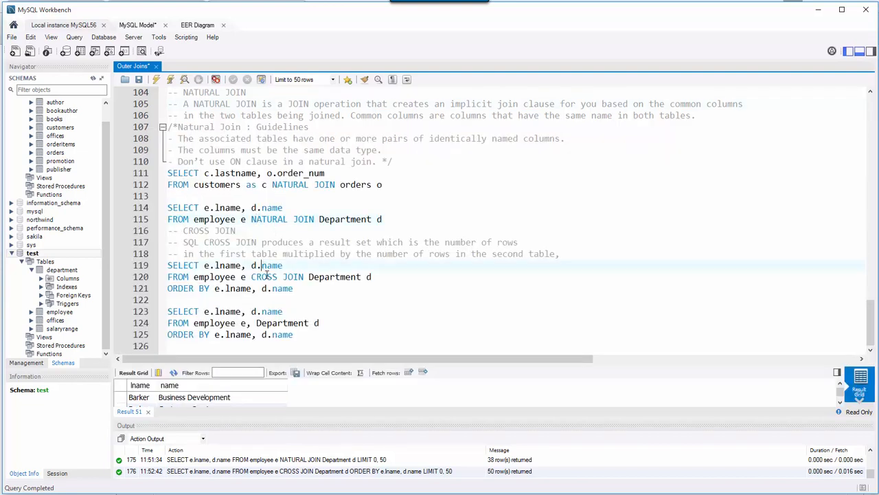
# Step: Run the comma-separated employee, Department join, returning 50 rows matching the CROSS JOIN
pyautogui.moveTo(168, 265); pyautogui.dragTo(294, 289)
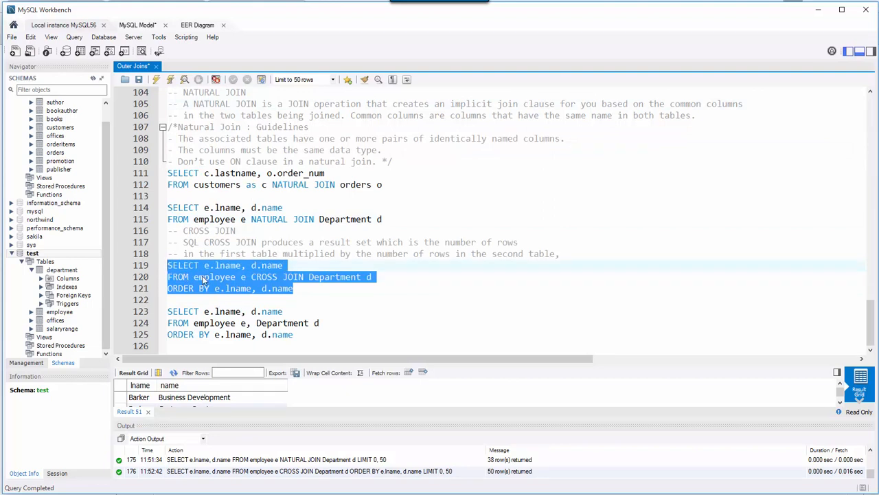
pyautogui.click(261, 253)
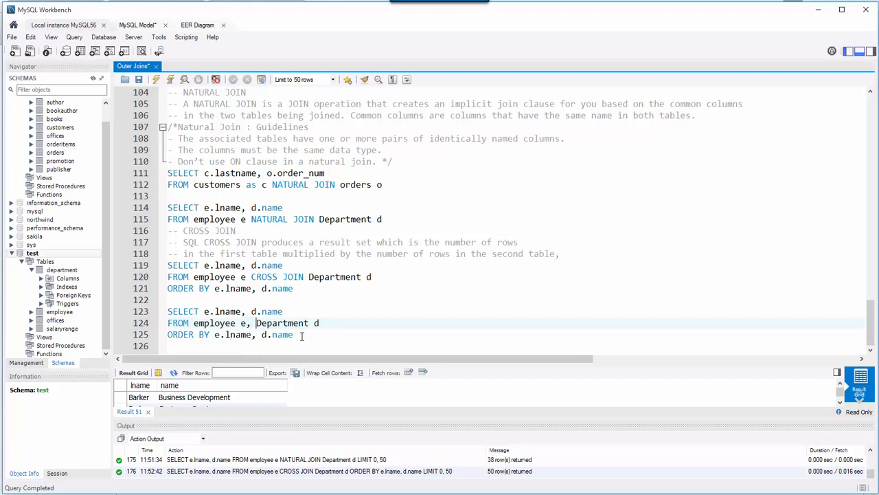
pyautogui.moveTo(167, 311); pyautogui.dragTo(293, 336)
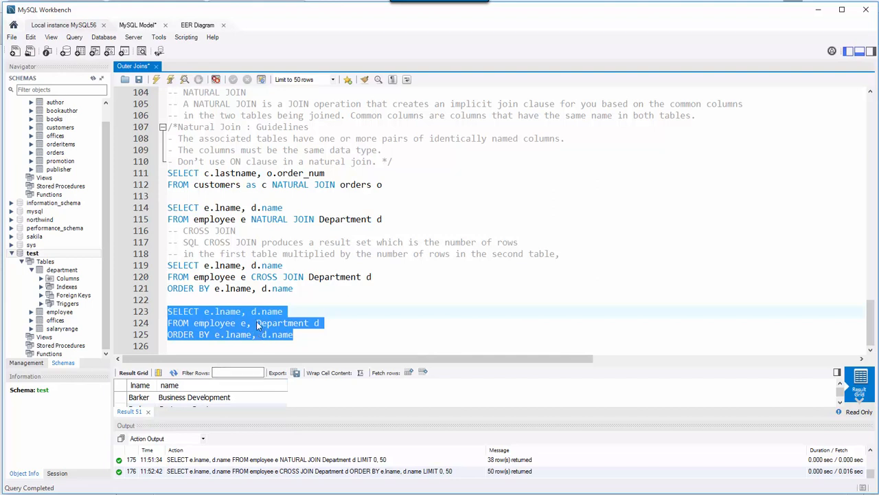
pyautogui.moveTo(275, 315)
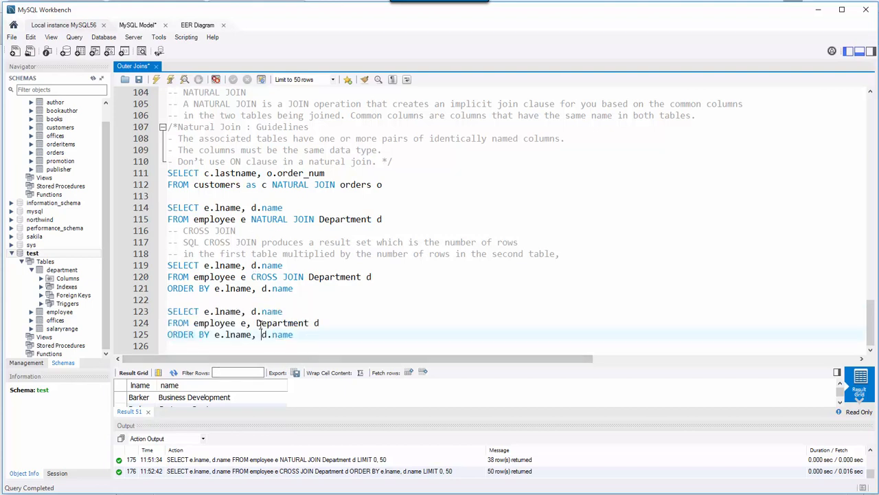
pyautogui.moveTo(168, 311); pyautogui.dragTo(293, 335)
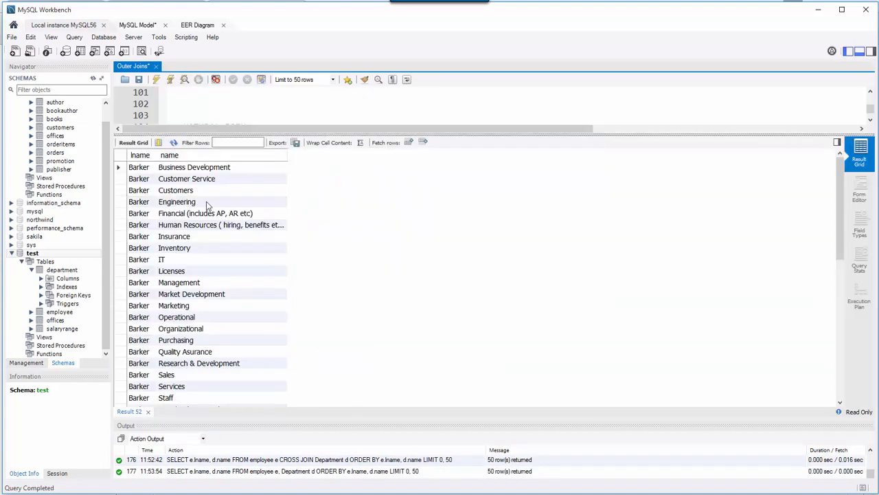
pyautogui.scroll(-3)
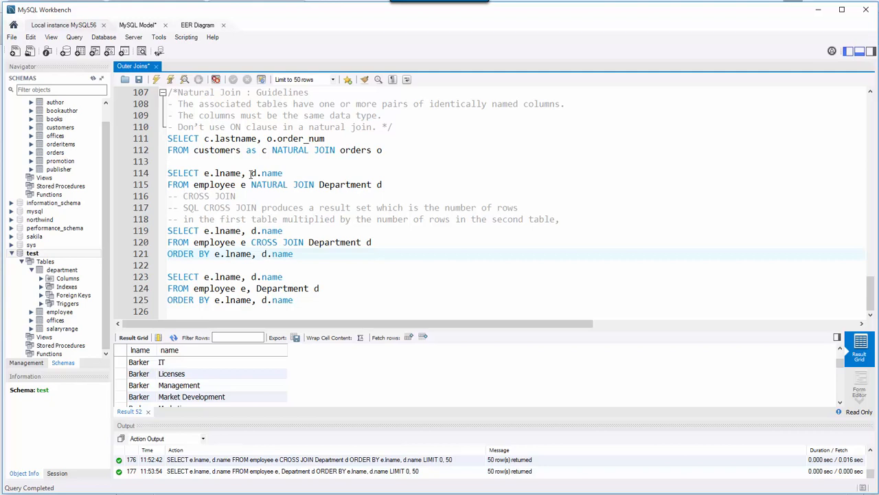
pyautogui.moveTo(194, 242)
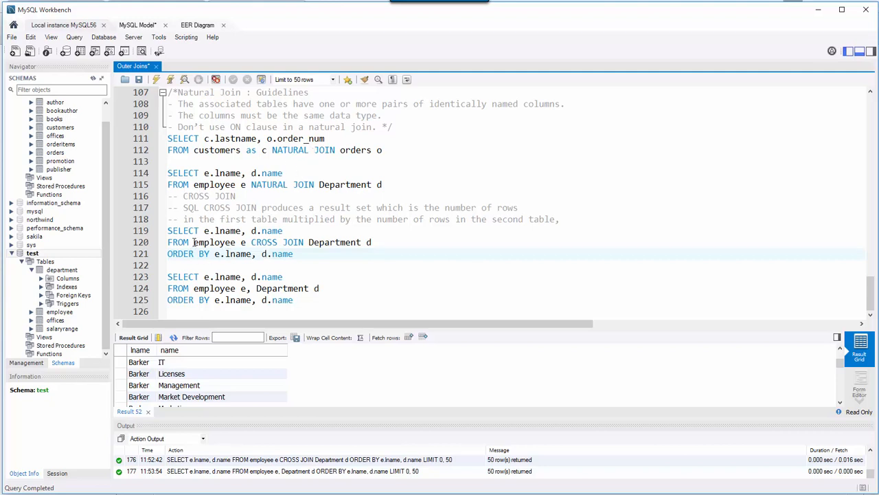
pyautogui.click(251, 242)
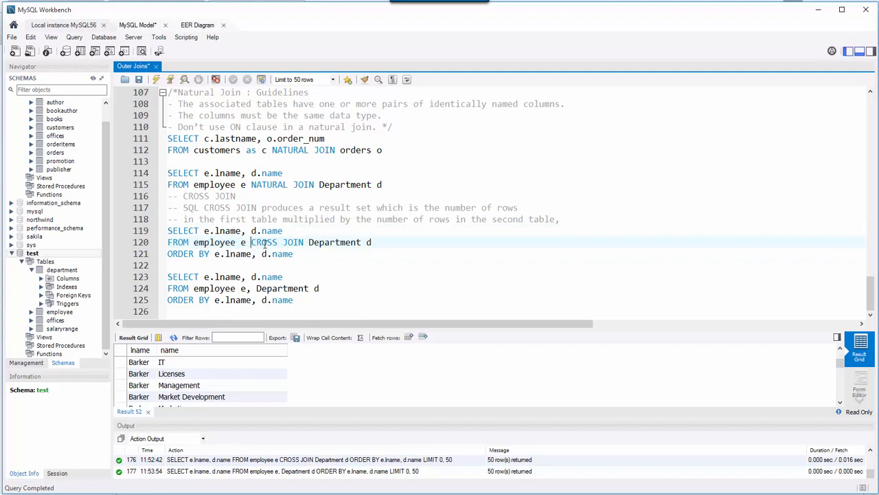
pyautogui.doubleClick(277, 241)
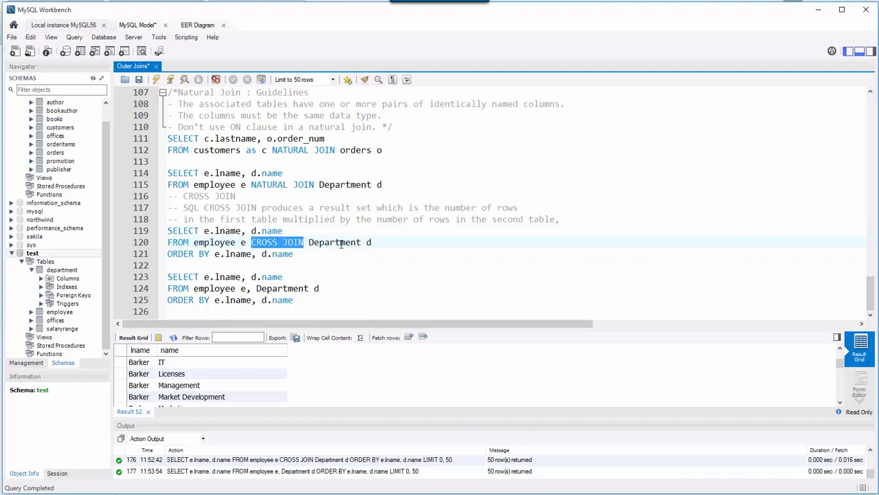
pyautogui.moveTo(214, 241)
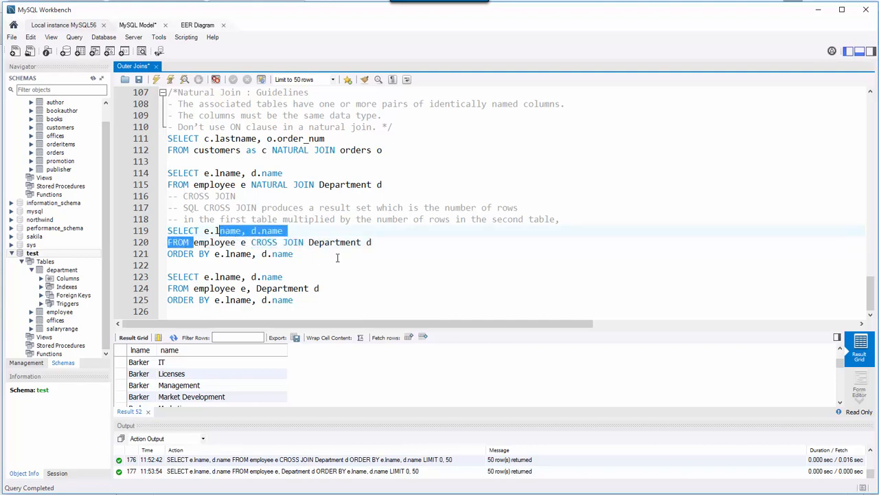
pyautogui.click(299, 242)
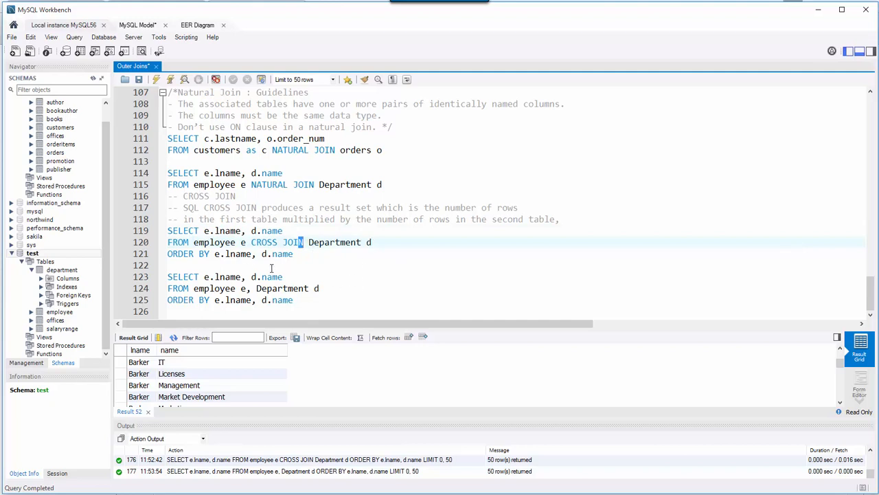
pyautogui.moveTo(275, 259)
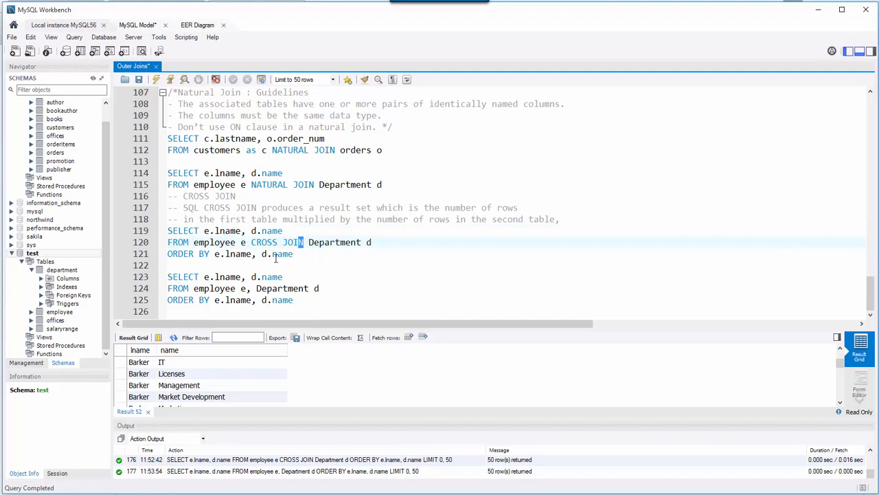
pyautogui.click(273, 231)
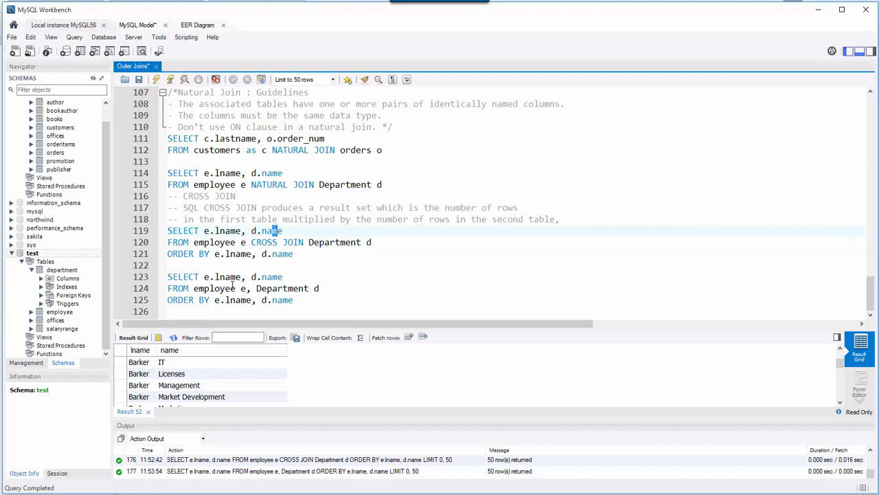
pyautogui.moveTo(546, 129)
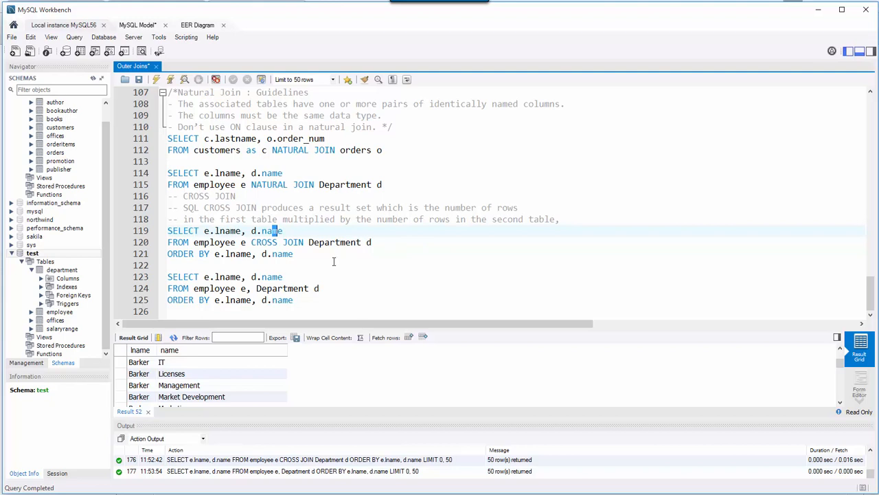
pyautogui.moveTo(168, 277); pyautogui.dragTo(293, 300)
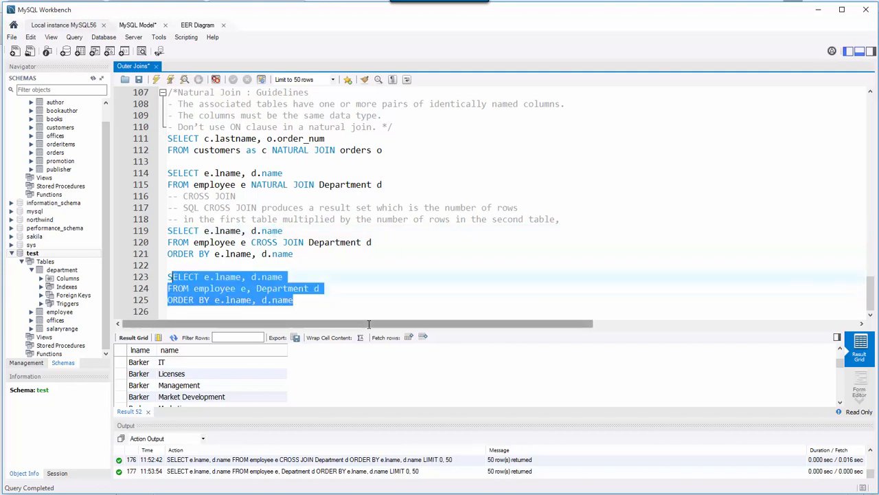